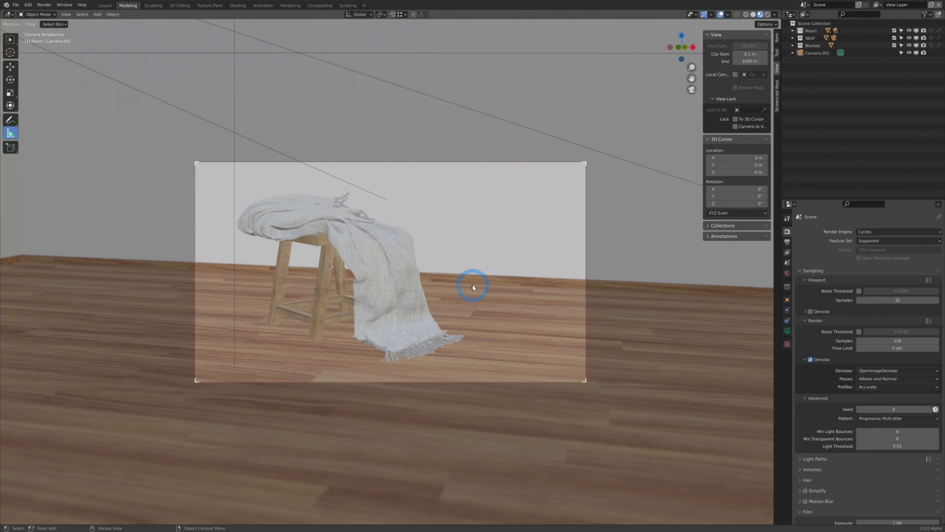
mouse_move(494, 277)
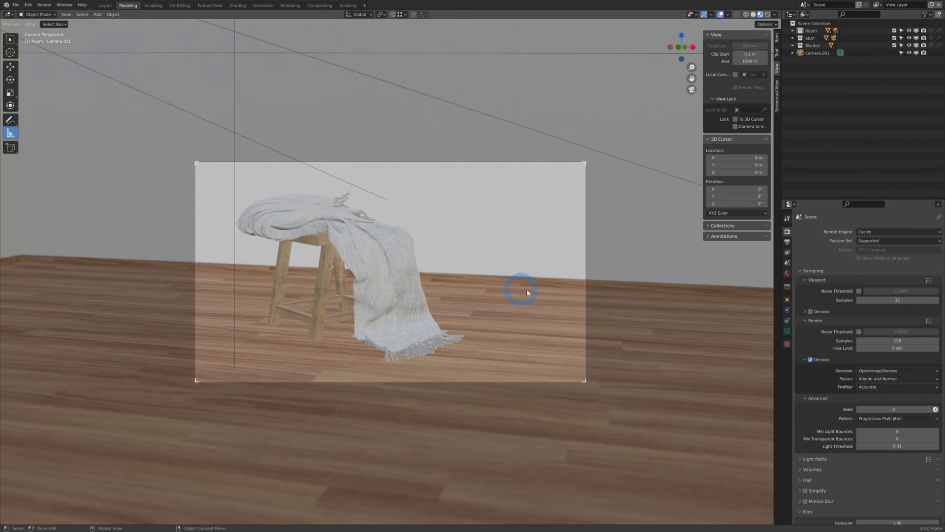
mouse_move(495, 301)
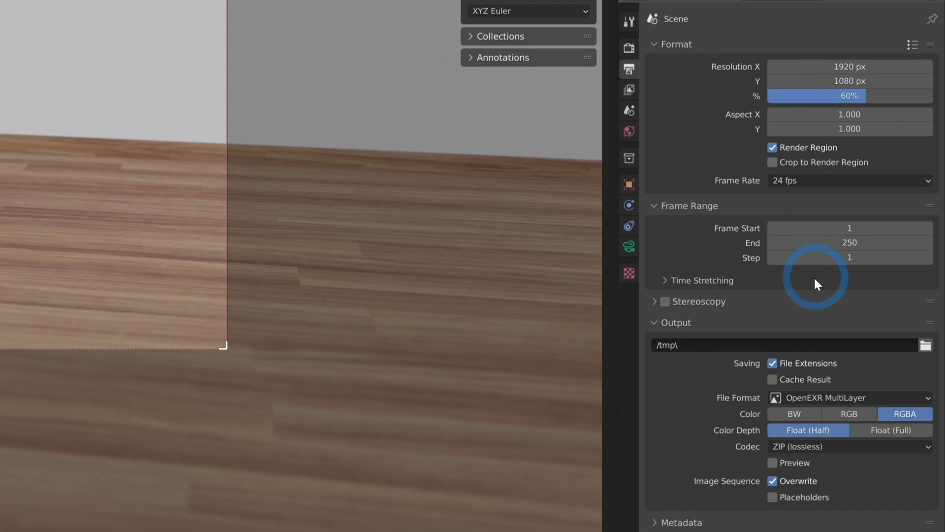
Keep OpenEXR MultiLayer as the output file format in Output Properties
scroll(down, 3)
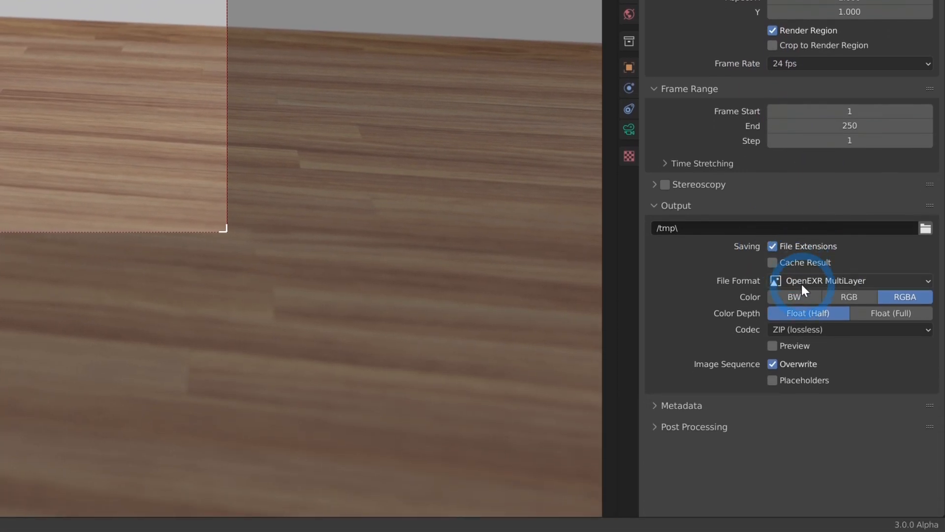
click(850, 280)
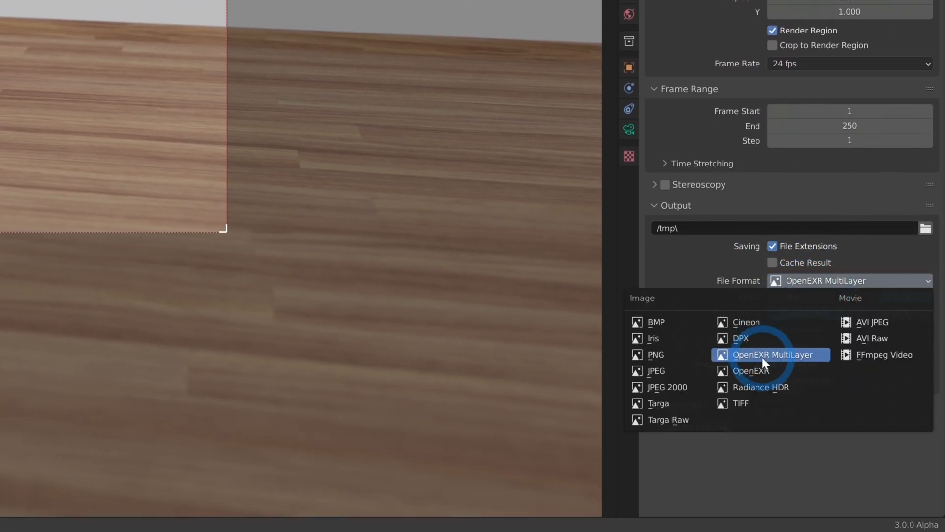
click(772, 354)
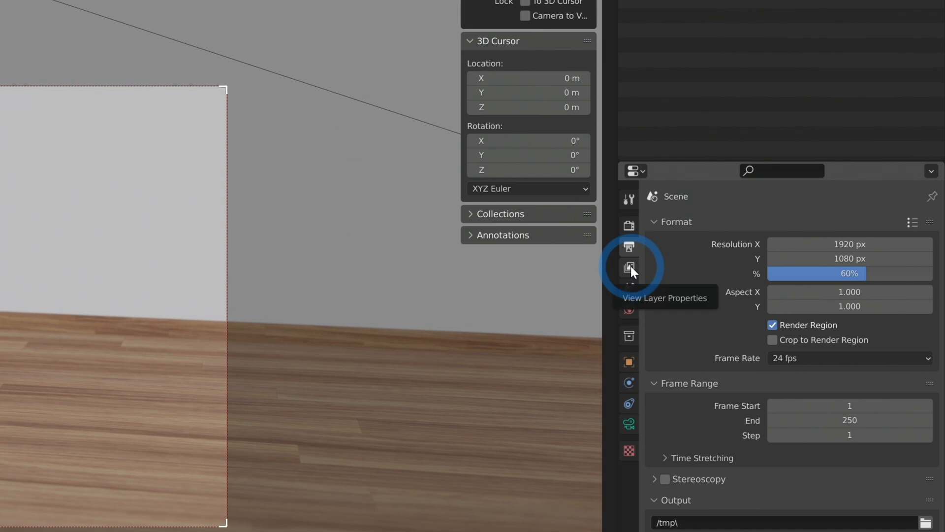
Show the view layer passes with Combined and Mist on and the Light passes expanded
click(628, 264)
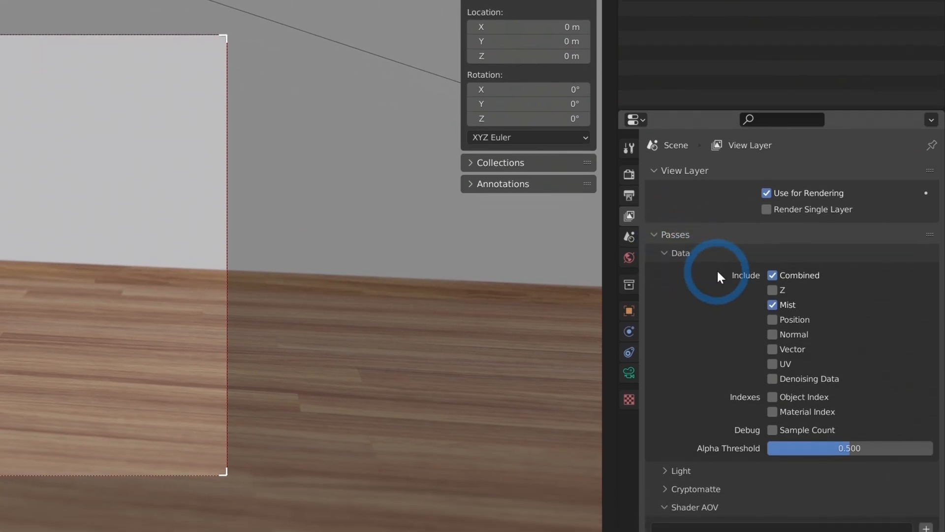
scroll(down, 3)
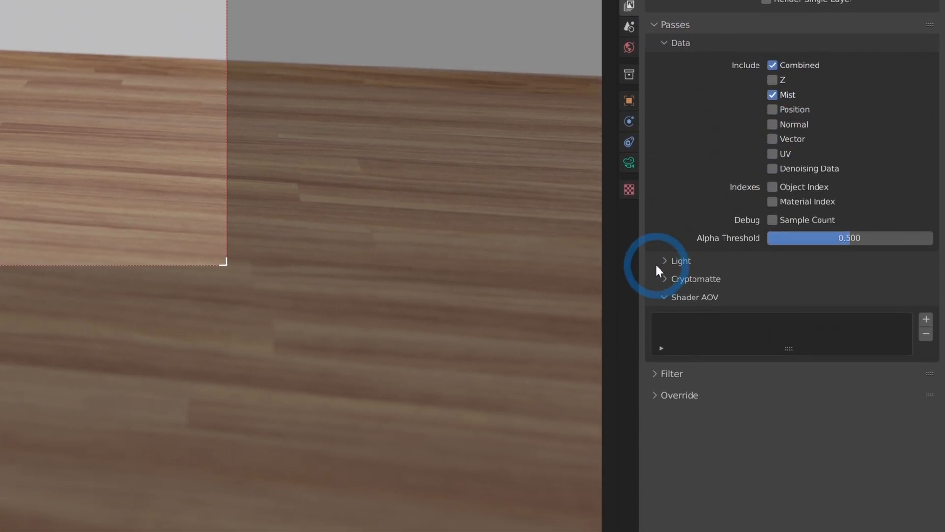
click(673, 260)
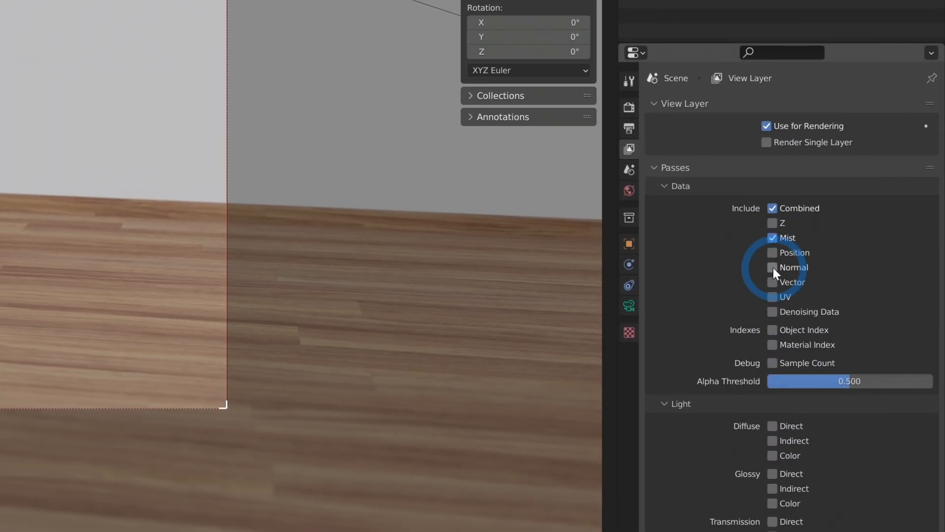
scroll(down, 3)
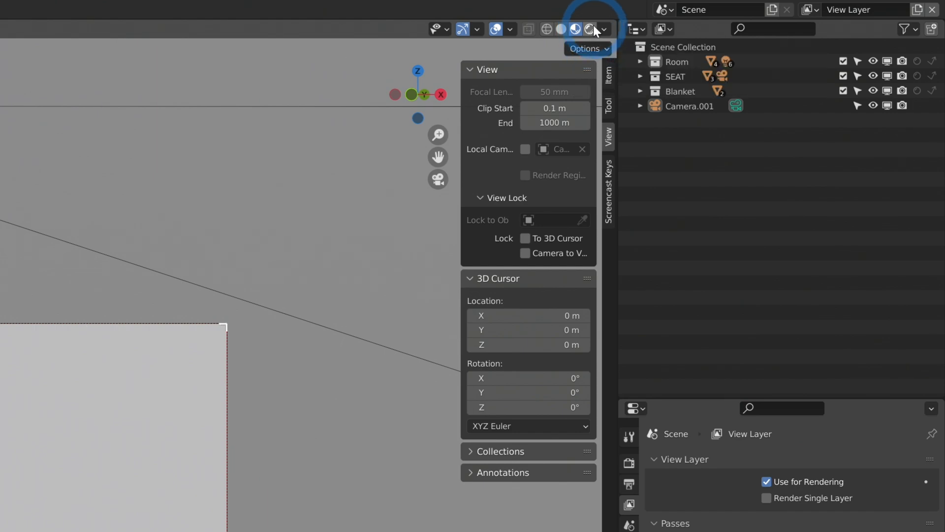
Switch the viewport to rendered shading and list the render passes to display
click(590, 30)
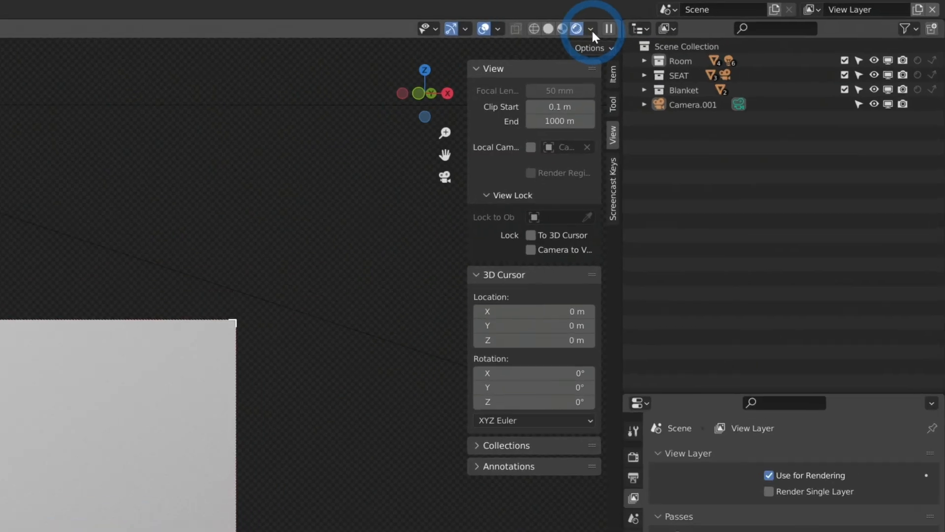
click(592, 28)
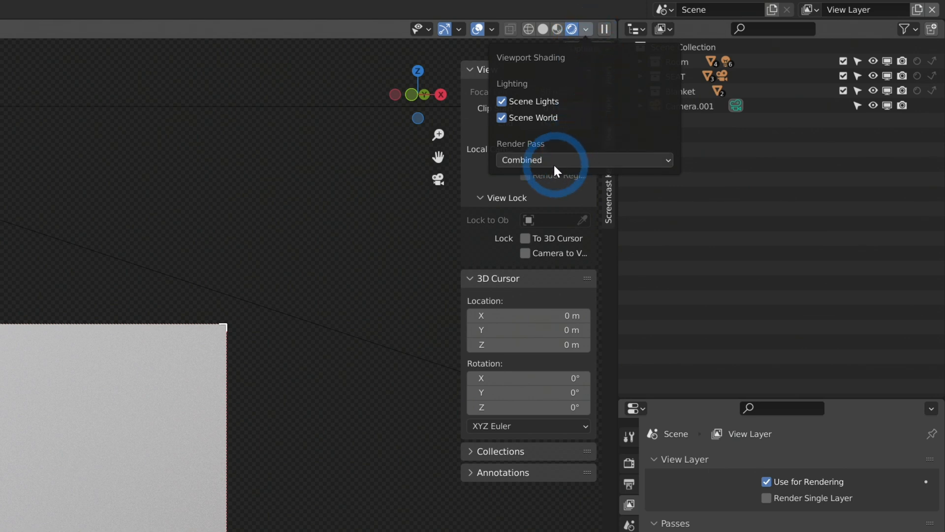
click(585, 160)
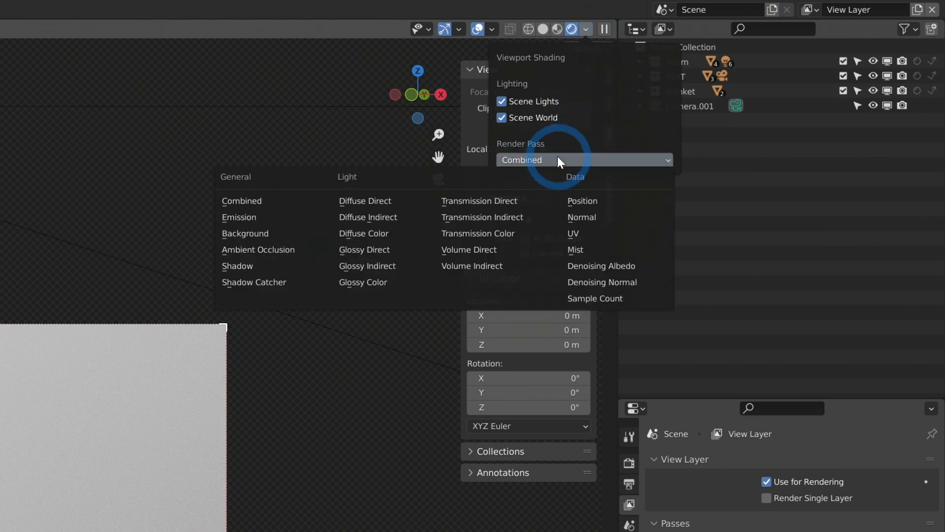
mouse_move(473, 250)
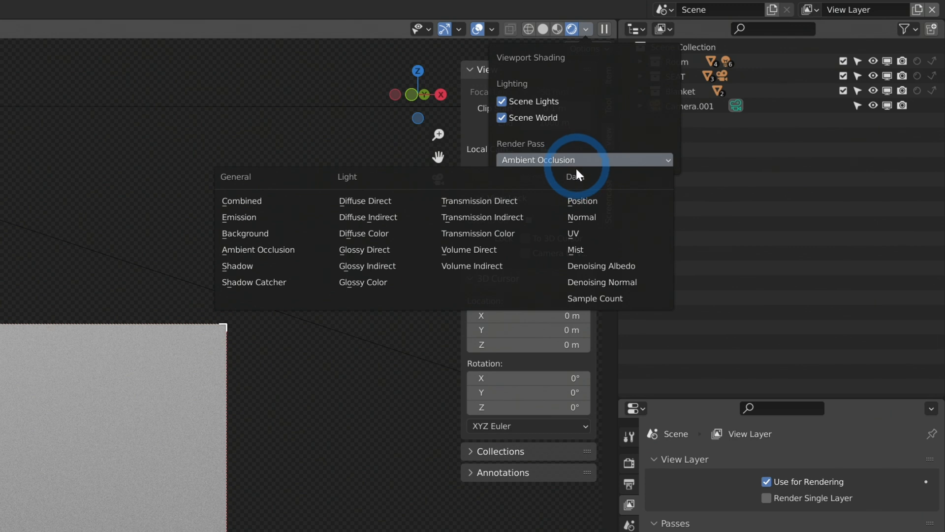
Preview the grey Mist pass in the viewport, then return to the full-colour render
click(575, 250)
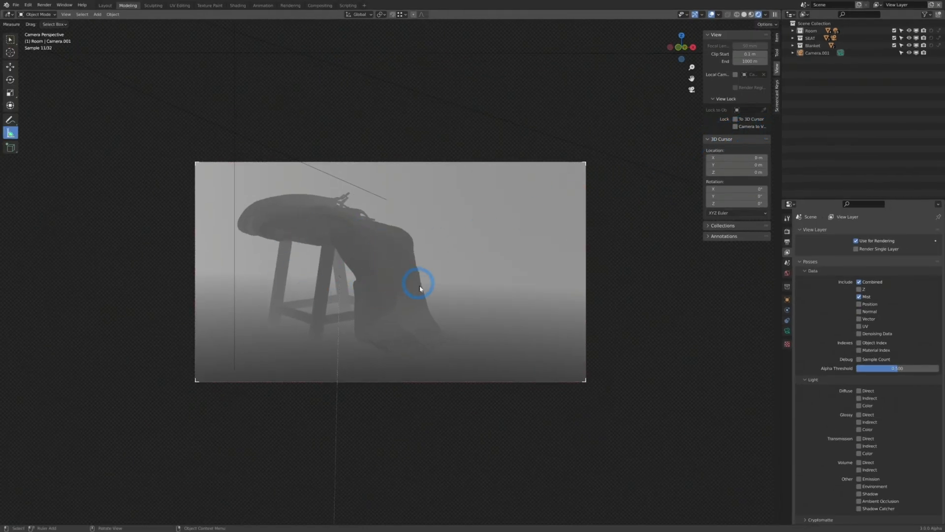
mouse_move(418, 307)
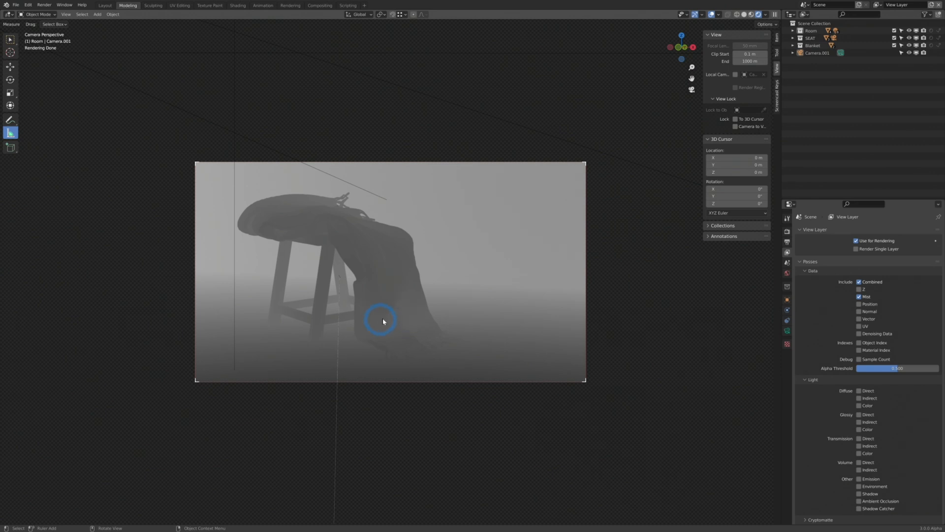
mouse_move(366, 315)
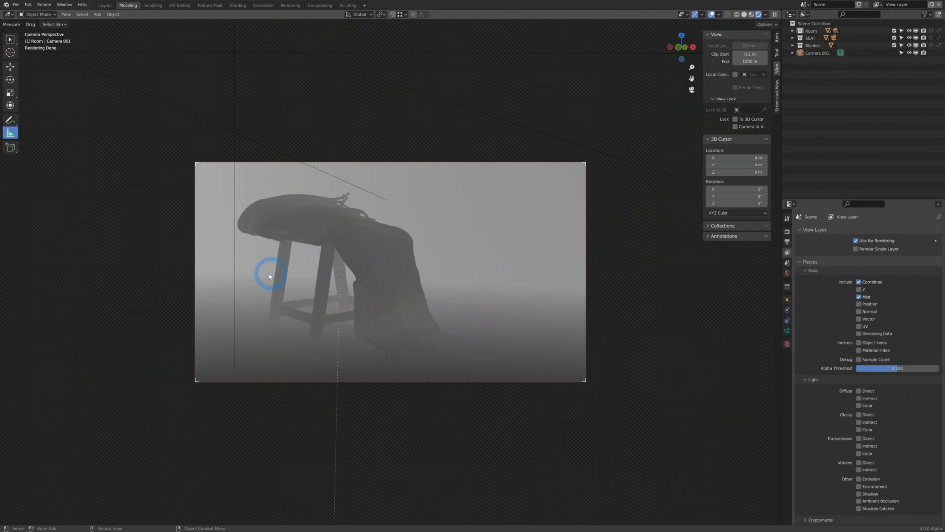
mouse_move(463, 332)
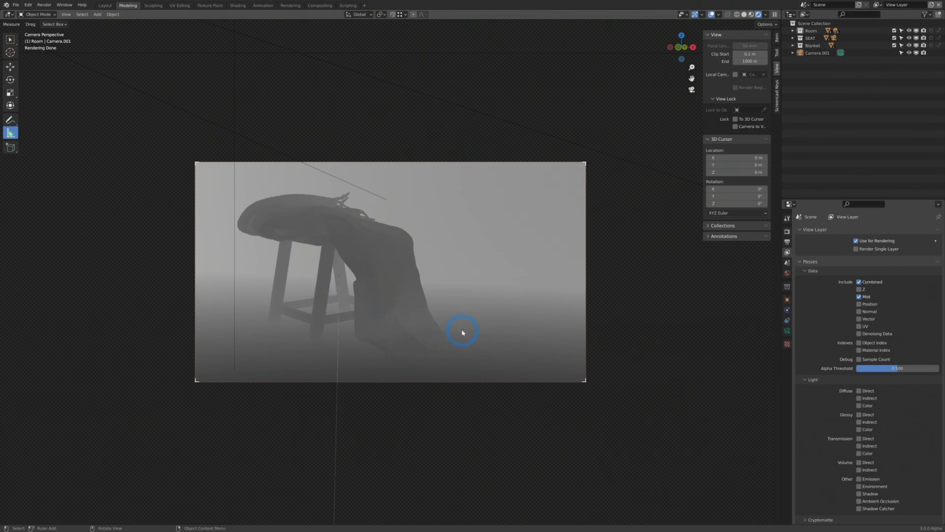
mouse_move(511, 268)
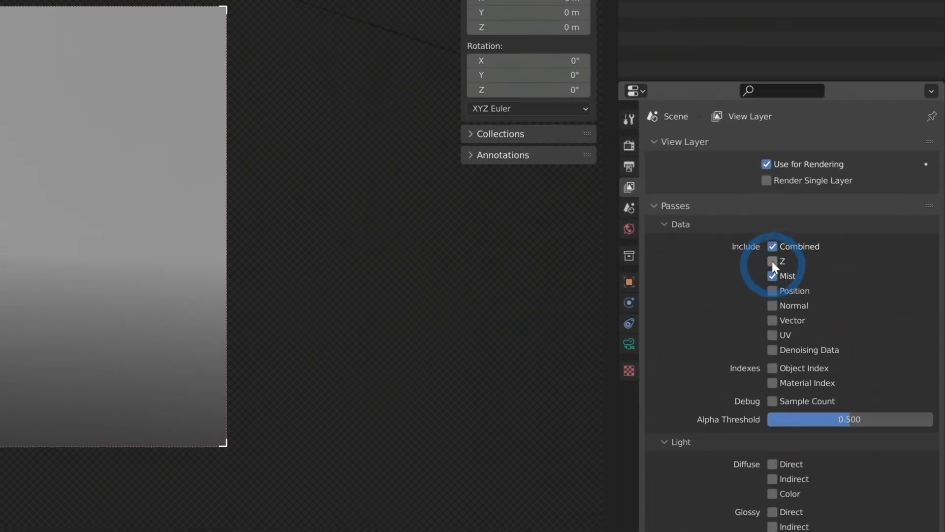
scroll(down, 3)
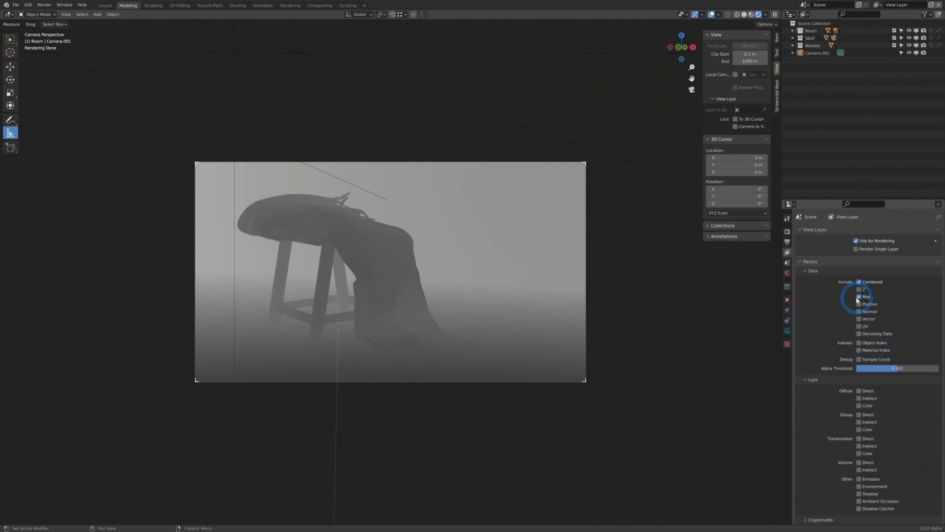
click(858, 296)
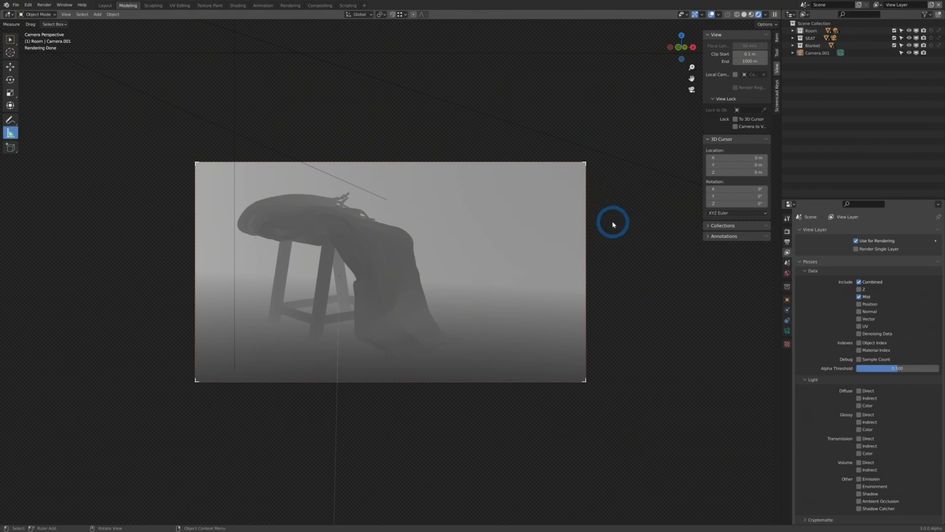
click(760, 14)
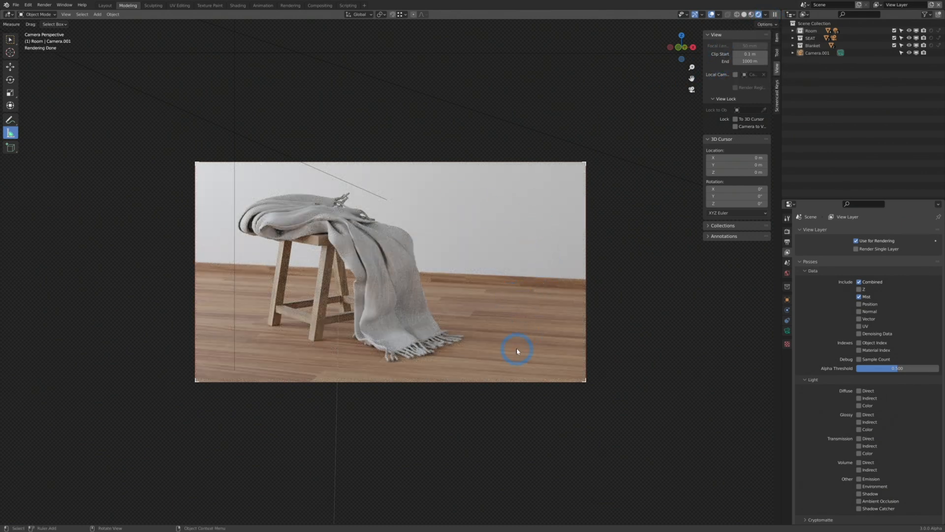
mouse_move(321, 280)
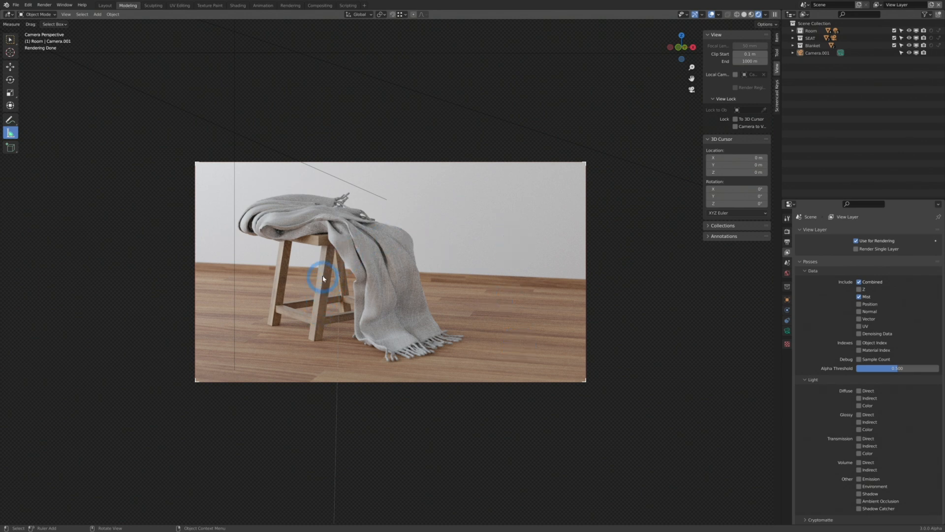
mouse_move(303, 218)
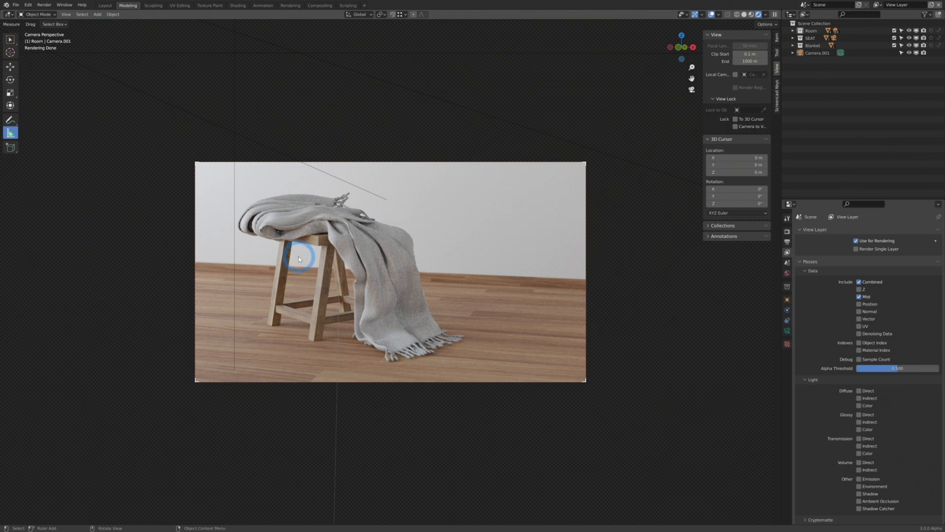
mouse_move(372, 309)
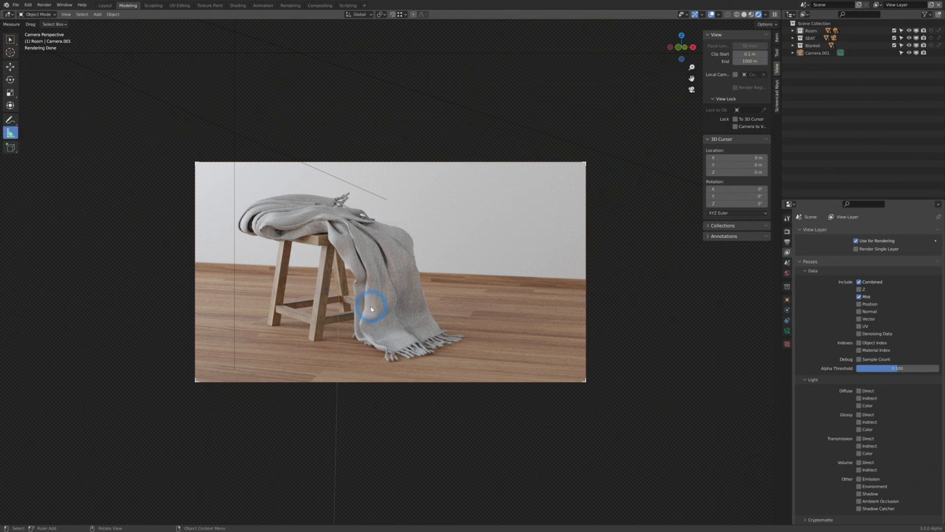
mouse_move(399, 266)
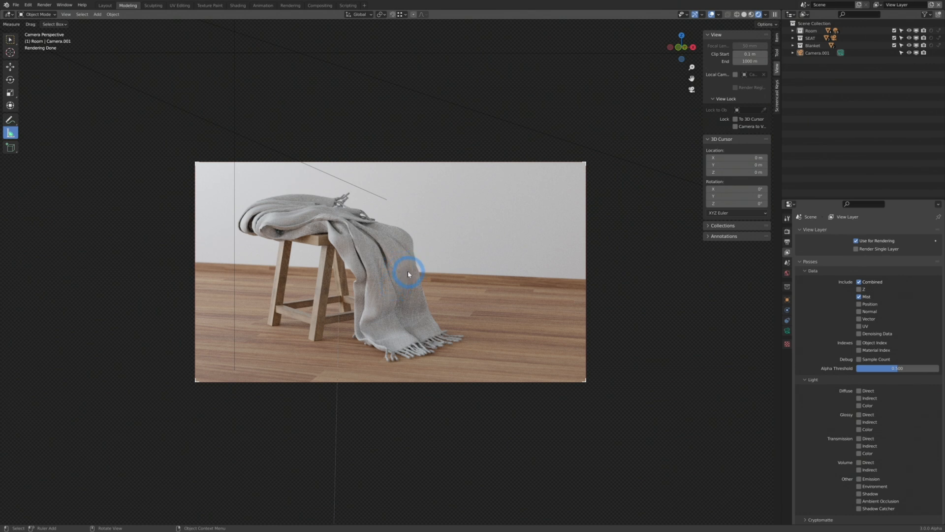
mouse_move(439, 254)
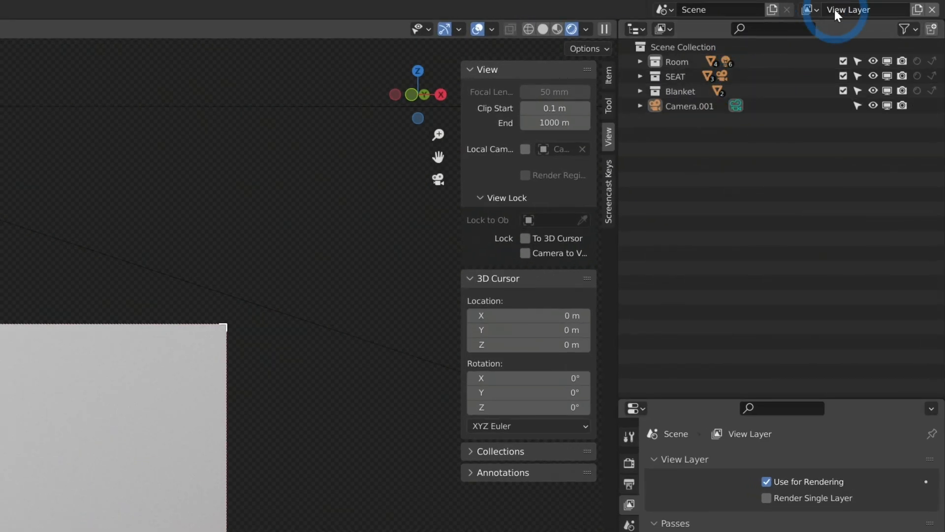
mouse_move(829, 19)
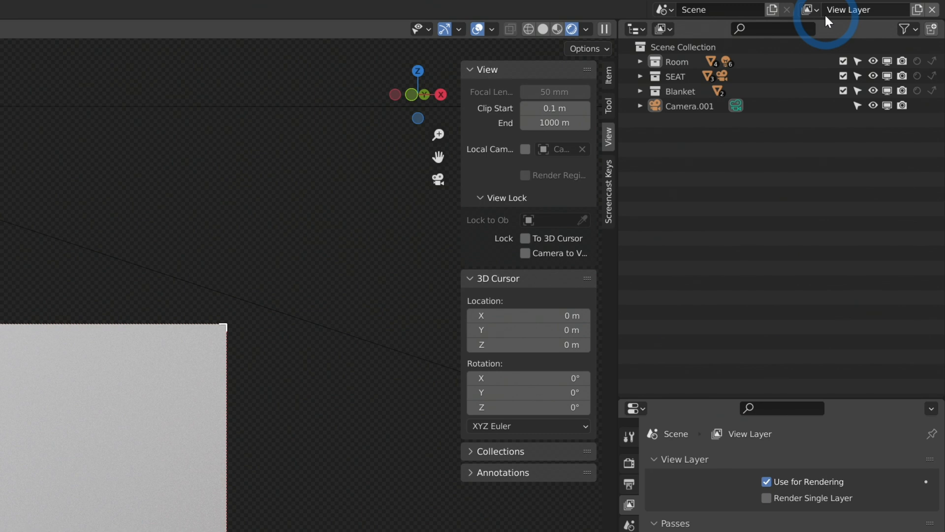
mouse_move(872, 13)
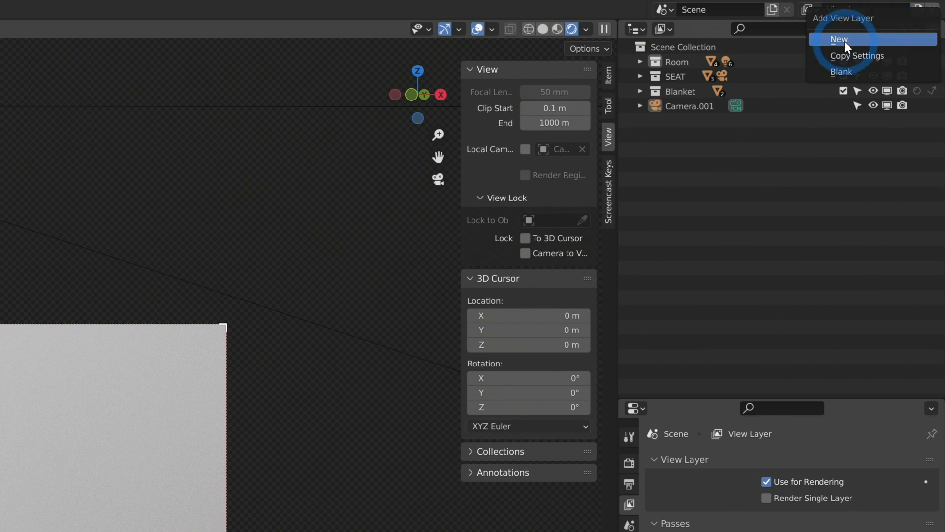
Create a second view layer, View Layer.001, and make it active
click(840, 39)
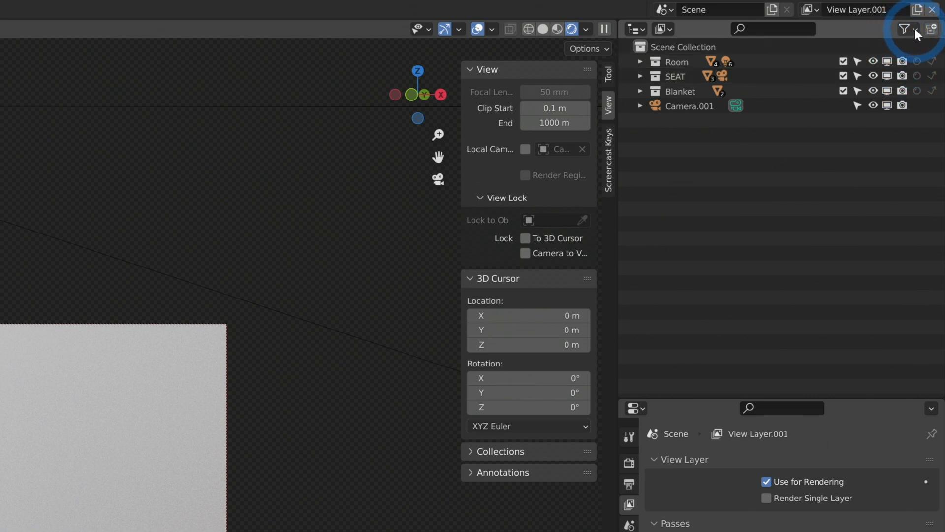
Enable the Holdout restriction column in the Outliner filter
click(905, 28)
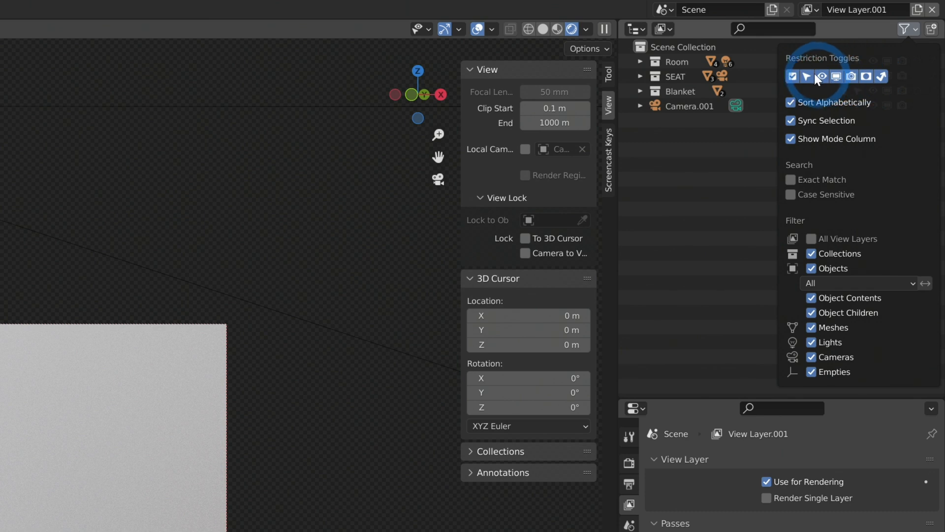
click(904, 30)
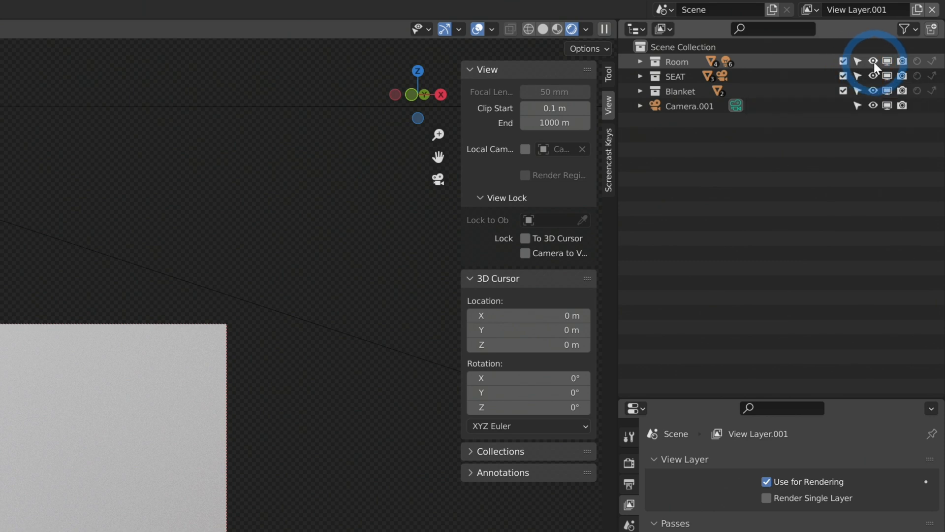
mouse_move(888, 61)
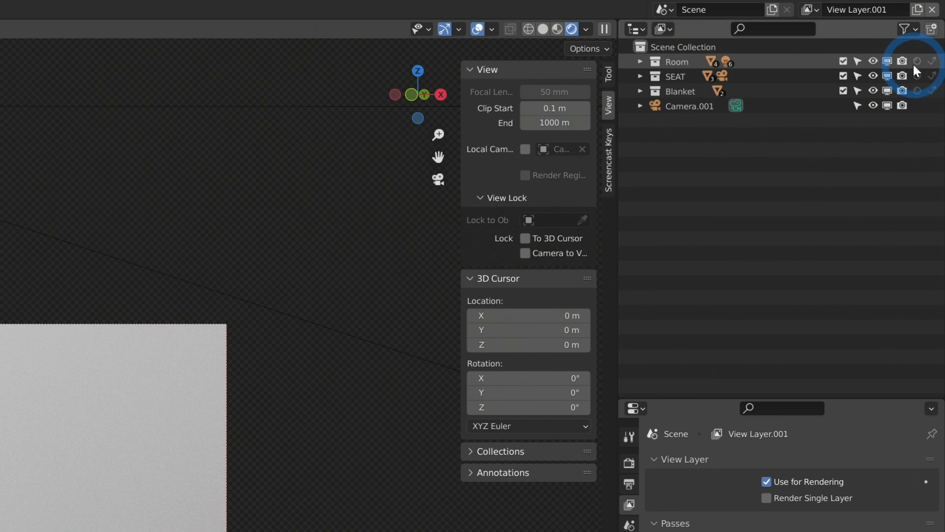
mouse_move(916, 69)
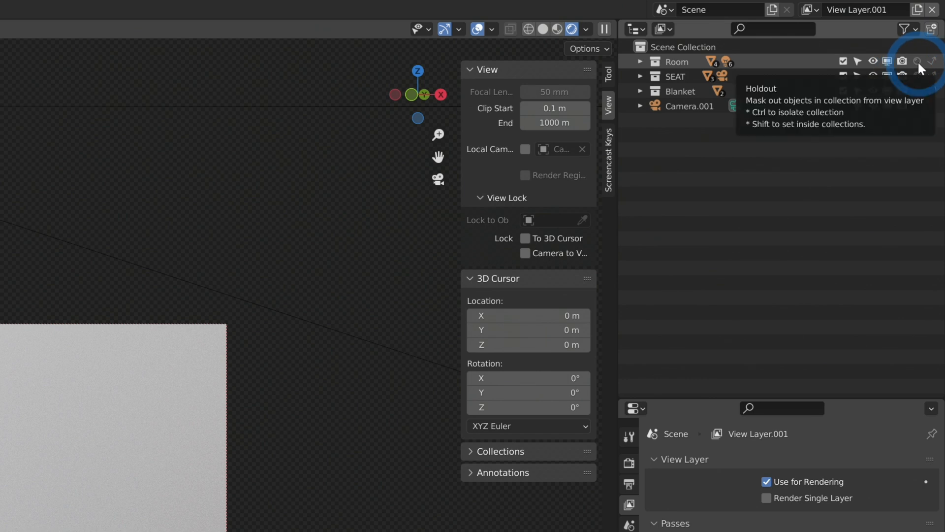
mouse_move(923, 71)
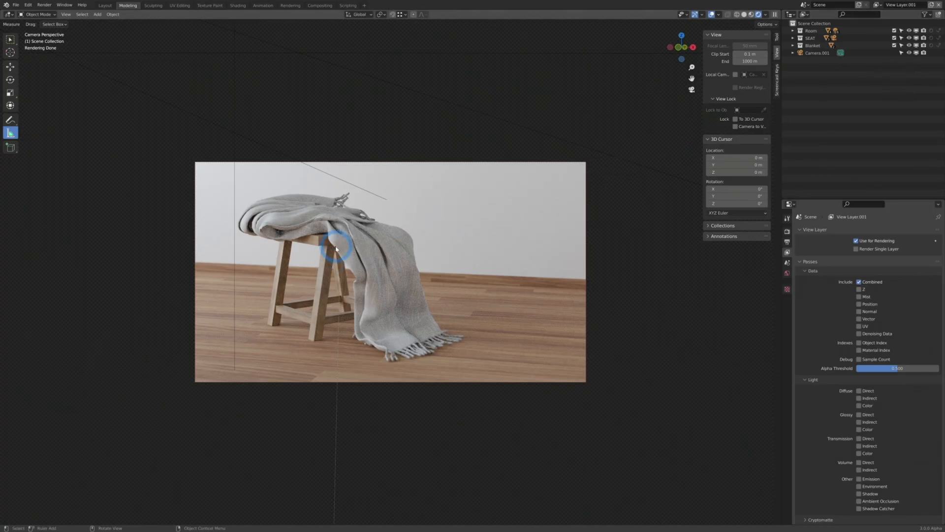
mouse_move(322, 276)
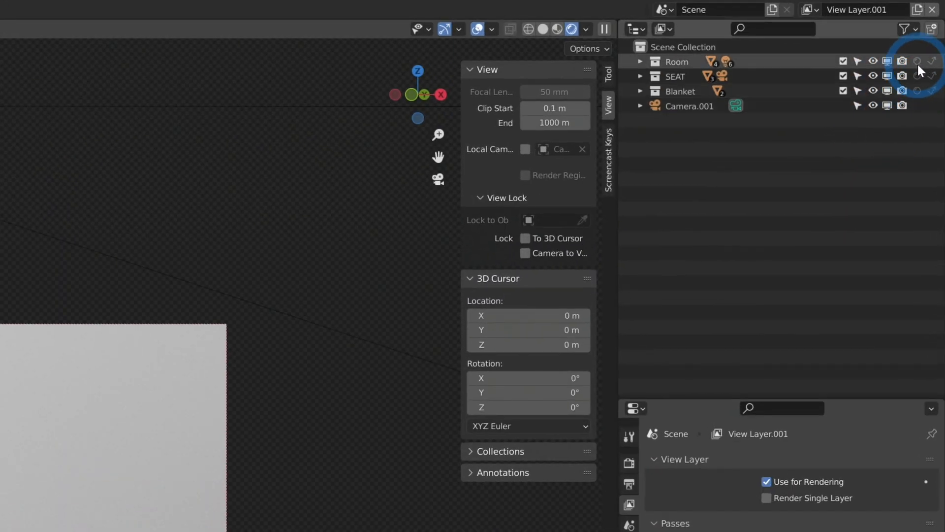
mouse_move(927, 74)
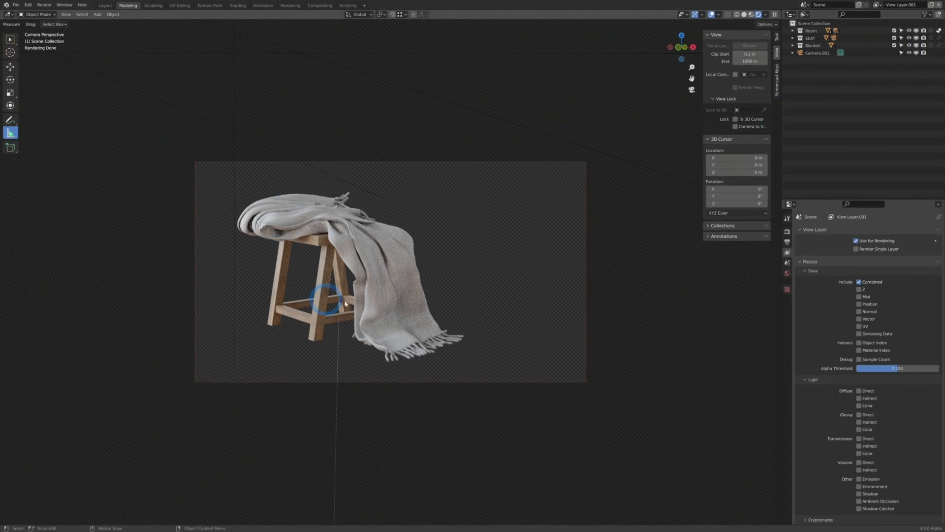
mouse_move(443, 250)
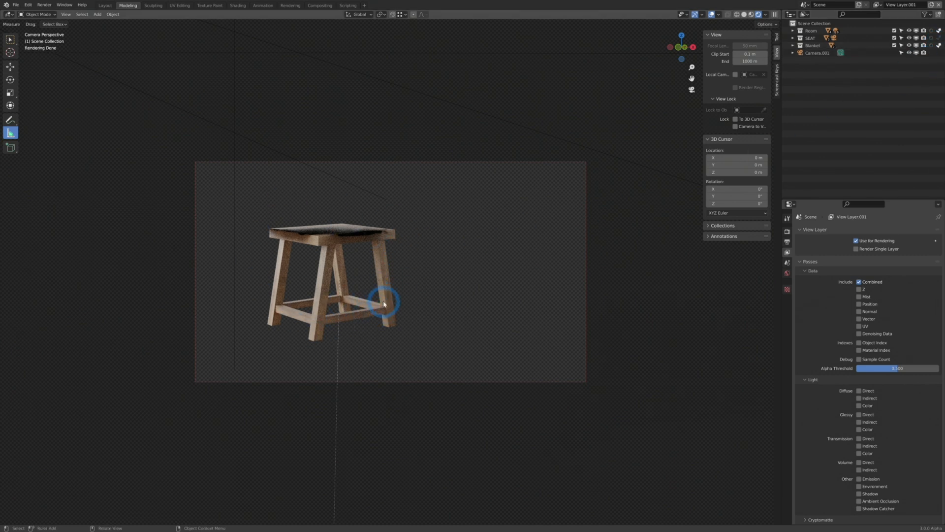
mouse_move(384, 276)
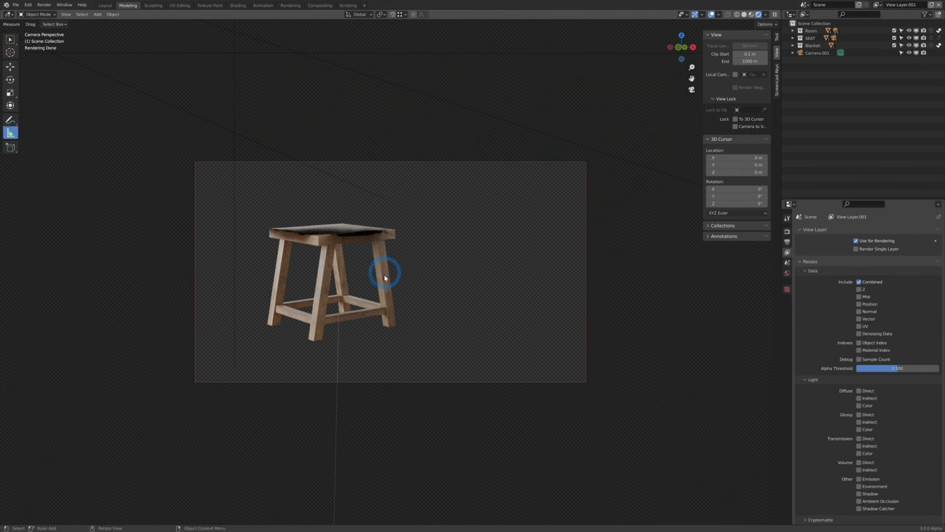
mouse_move(404, 297)
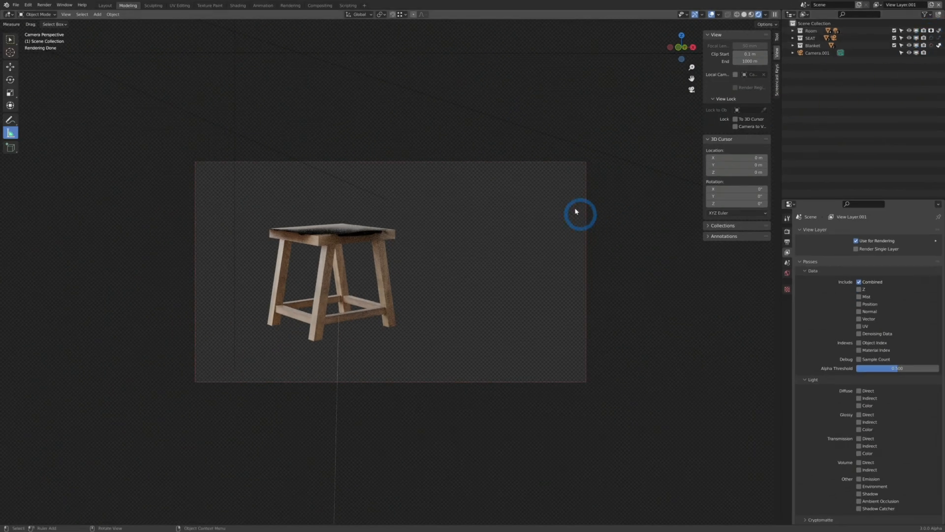
mouse_move(455, 260)
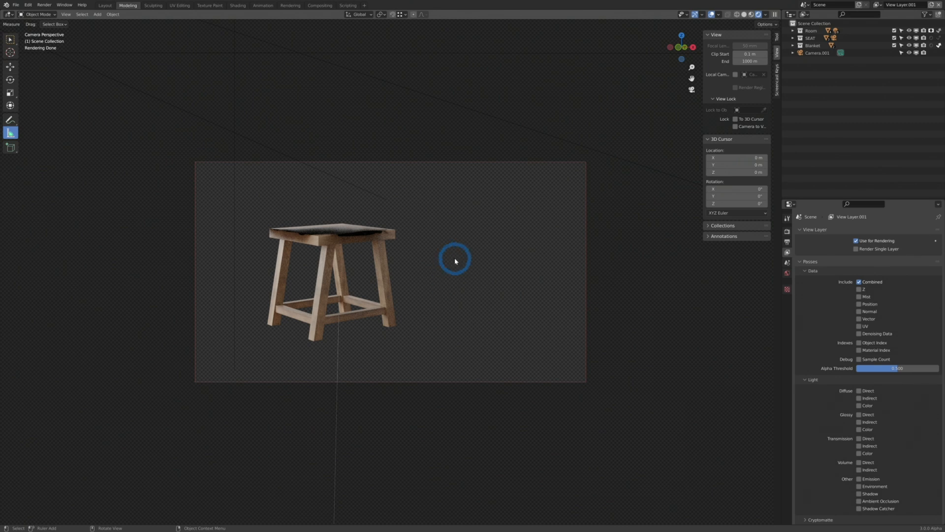
mouse_move(411, 285)
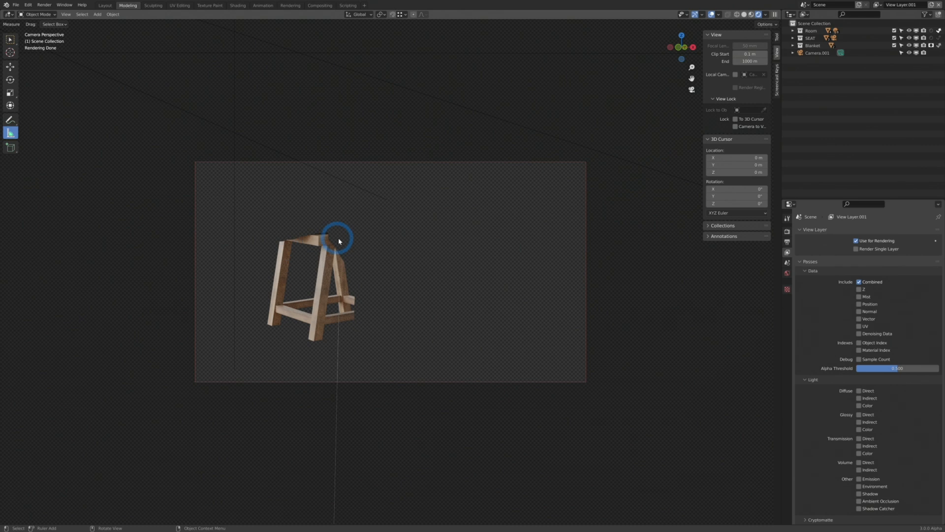
mouse_move(358, 282)
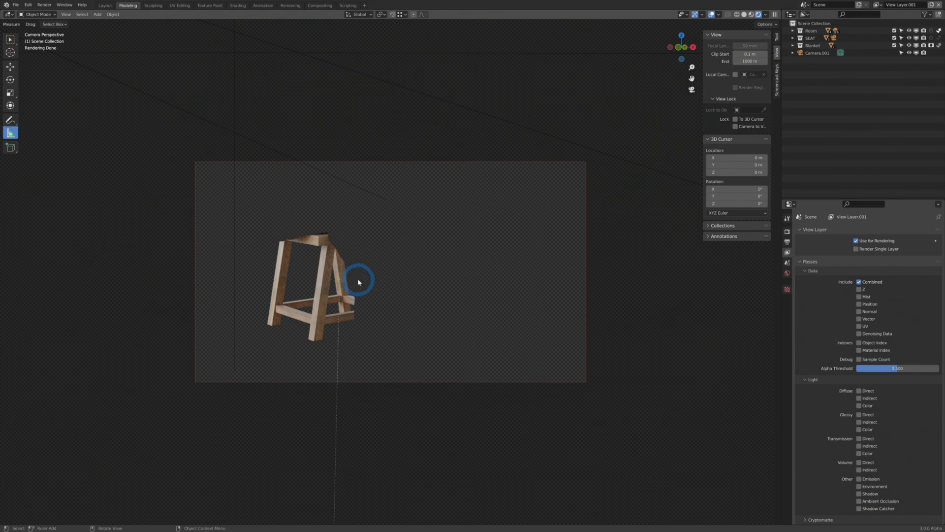
mouse_move(307, 283)
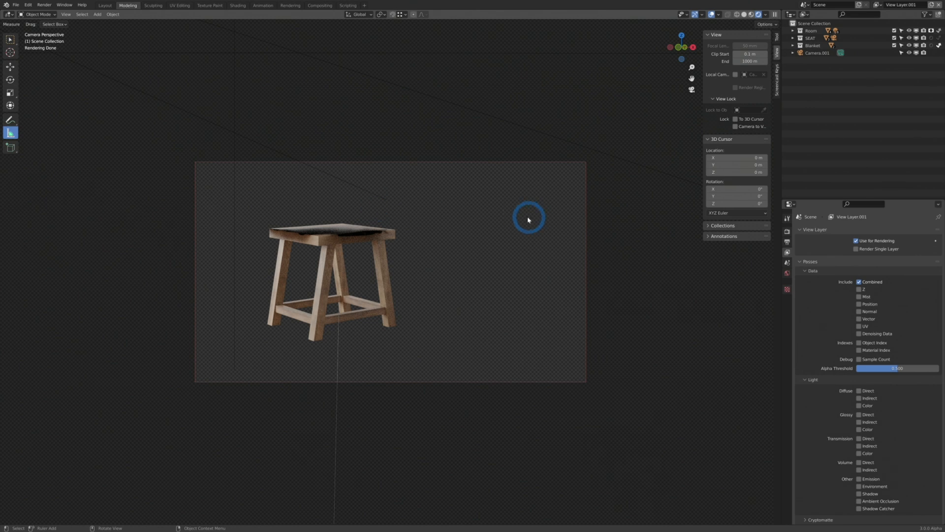
mouse_move(410, 239)
text(Seat Only)
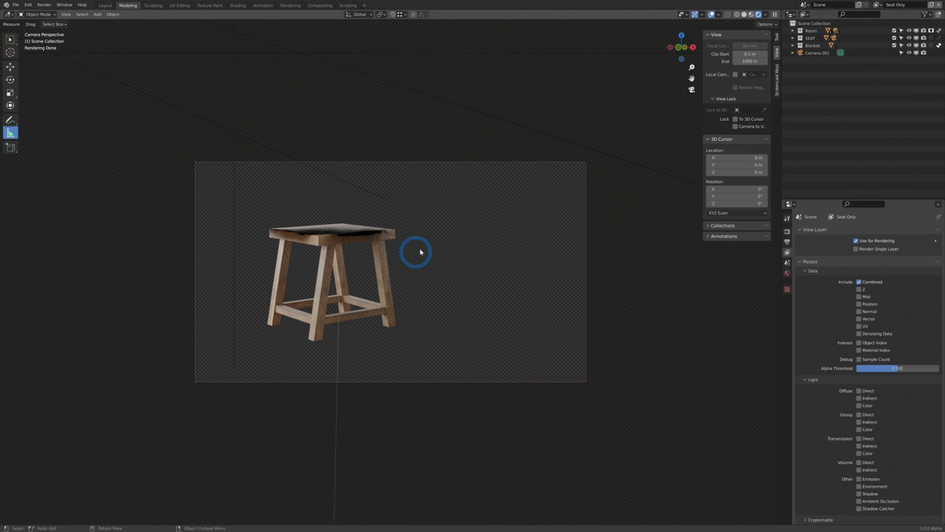
mouse_move(457, 250)
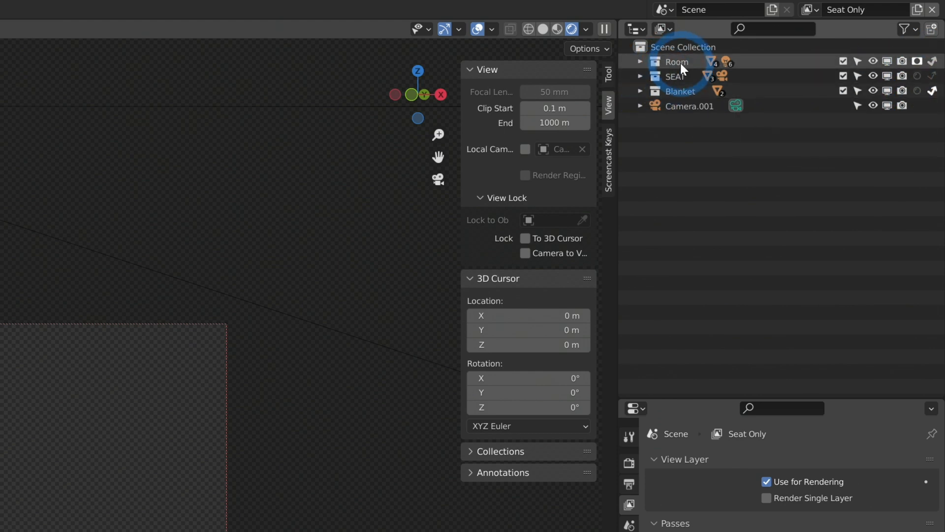
Expand the Room, Blanket and SEAT collections in the Outliner to check their objects
click(680, 92)
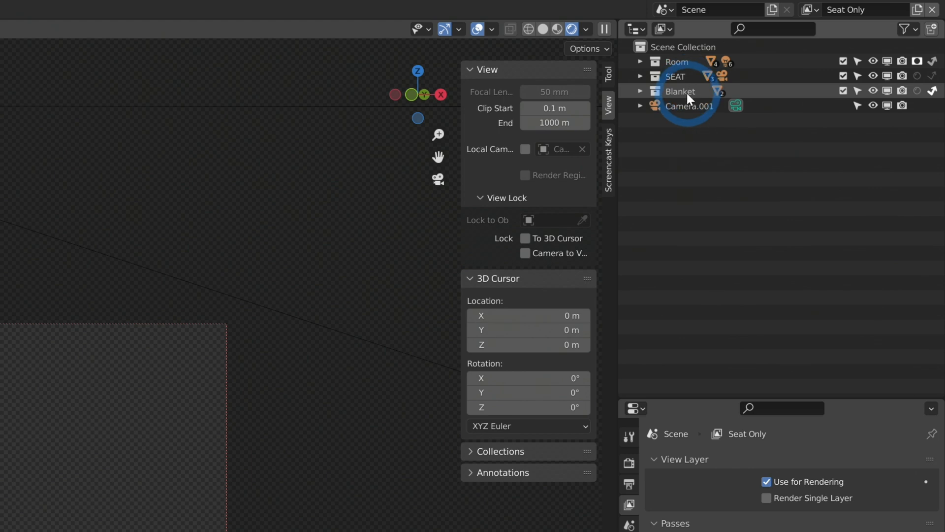
click(640, 90)
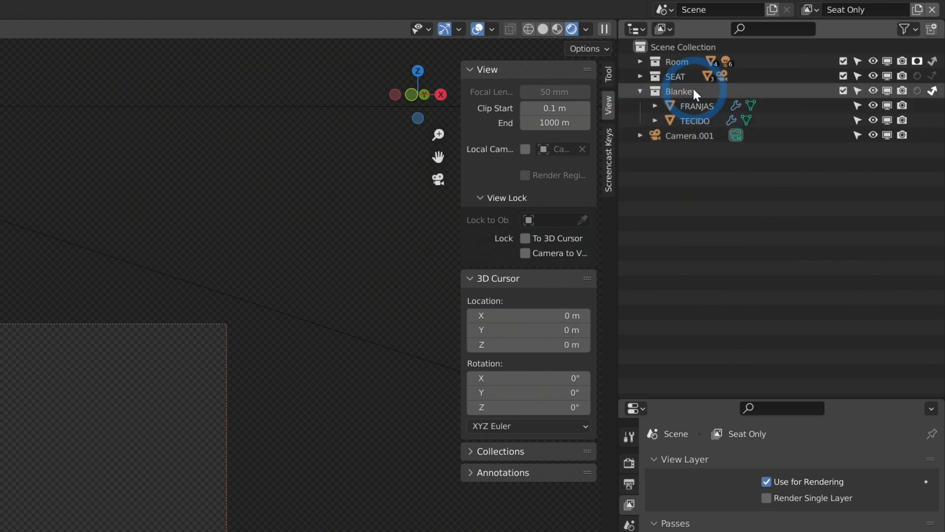
click(640, 77)
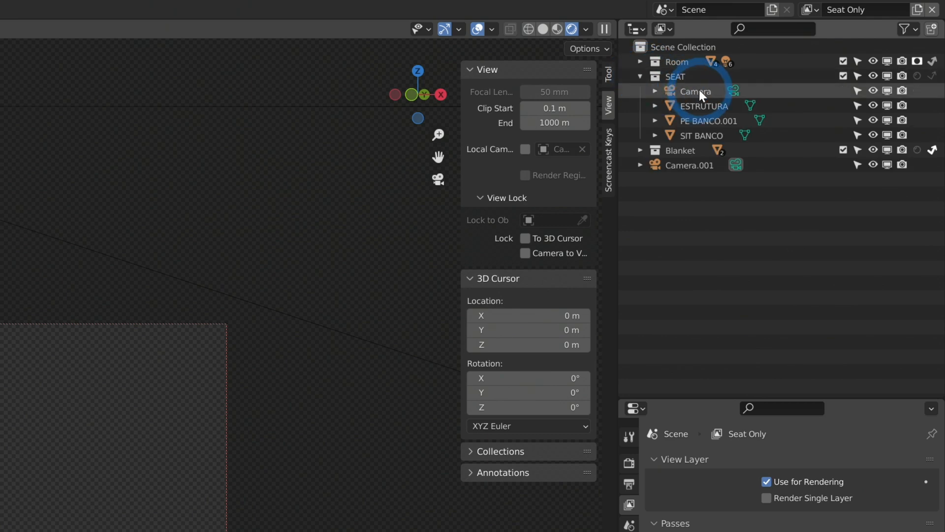
click(641, 61)
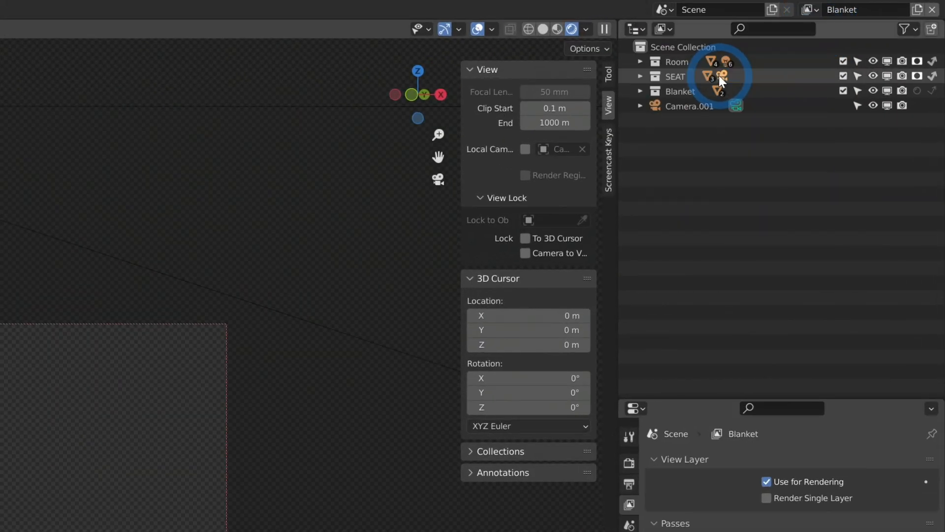
Review the Blanket view layer's pass settings with Combined and Ambient Occlusion
scroll(down, 3)
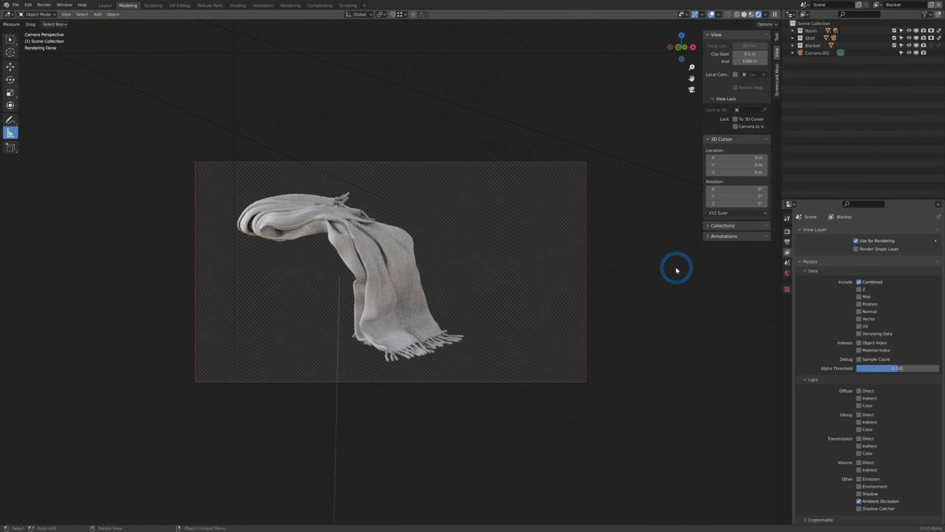
mouse_move(494, 282)
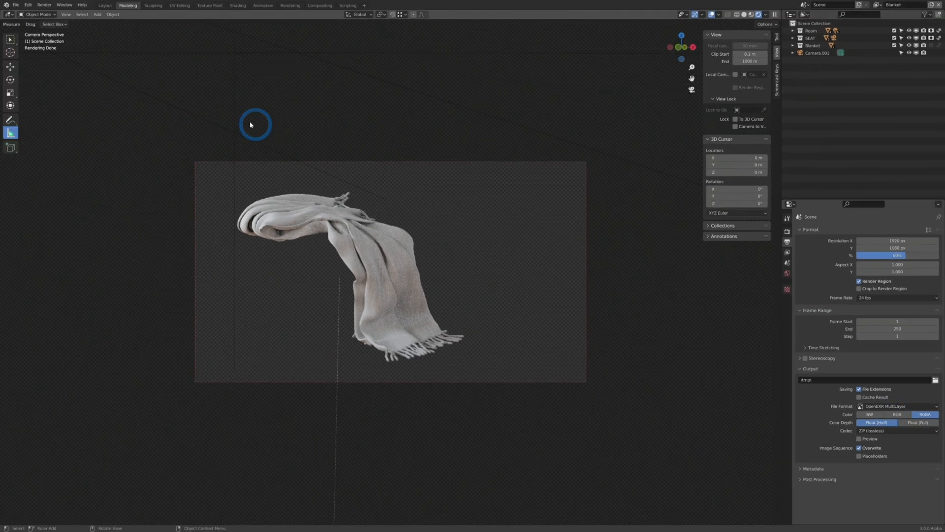
Render the current frame as a multilayer EXR still
click(42, 5)
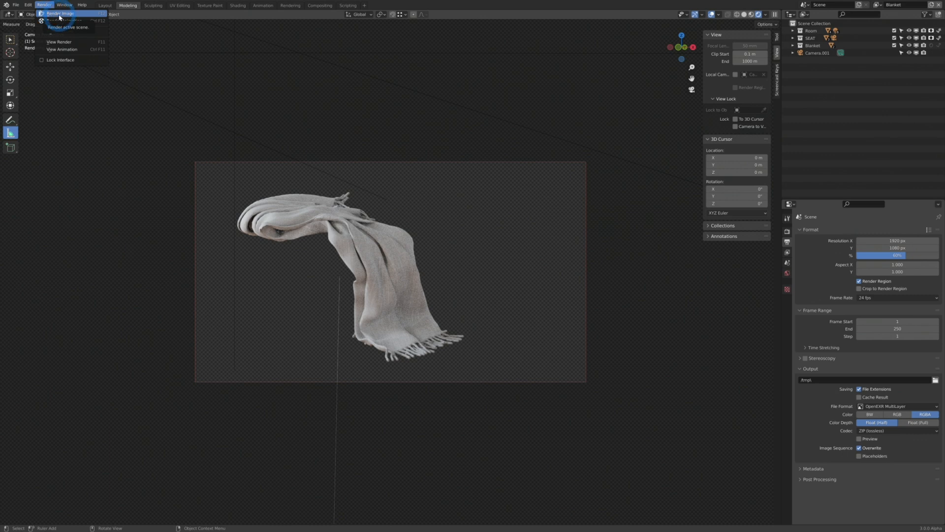
click(64, 14)
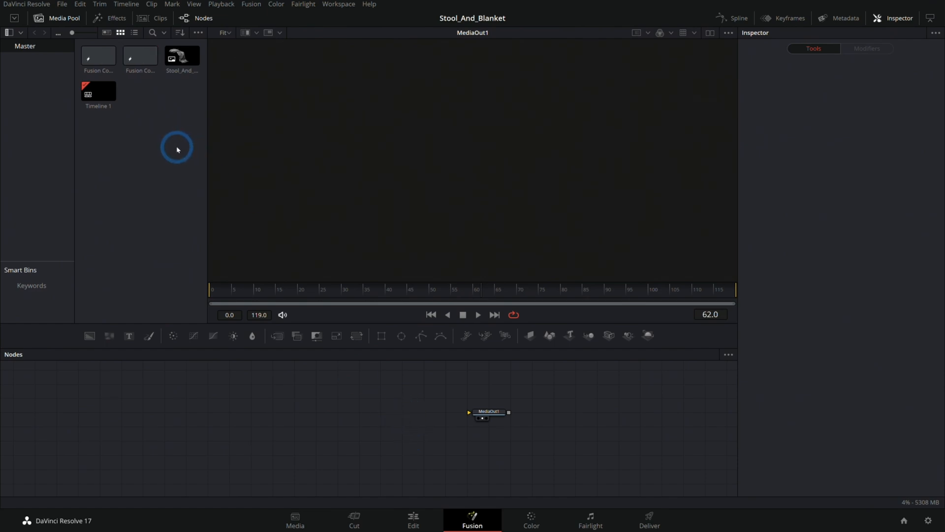
Add the Stool_And_Blanket EXR clip from the Media Pool as a MediaIn node
click(181, 55)
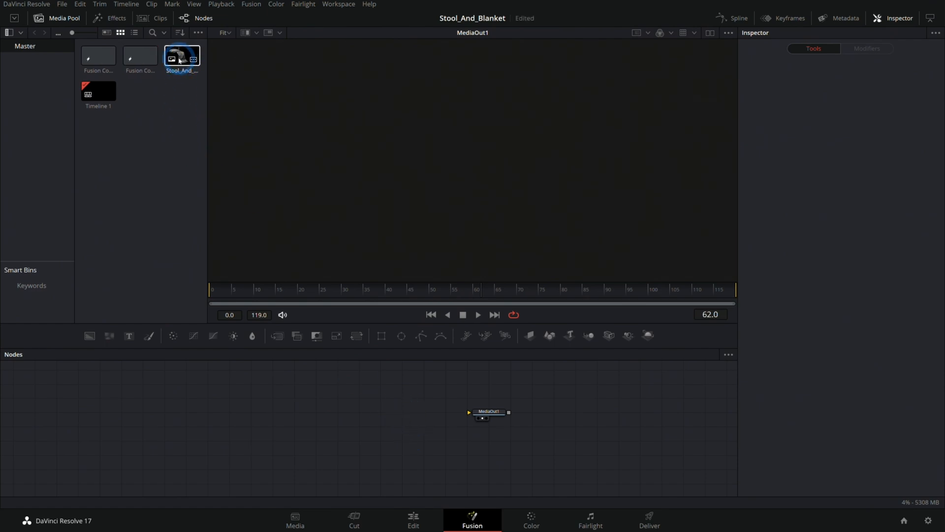
drag(181, 56, 312, 410)
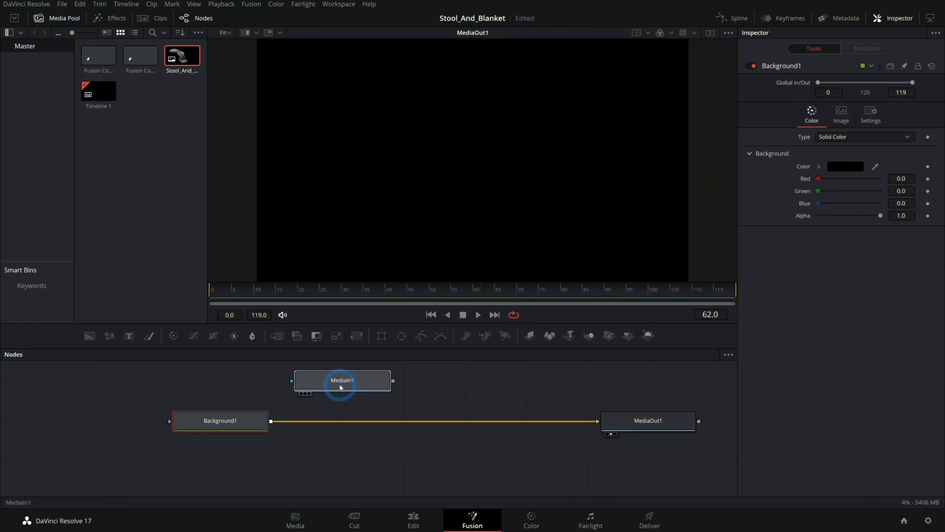
Set the MediaIn1 node's Layer to Room.Combined
click(341, 380)
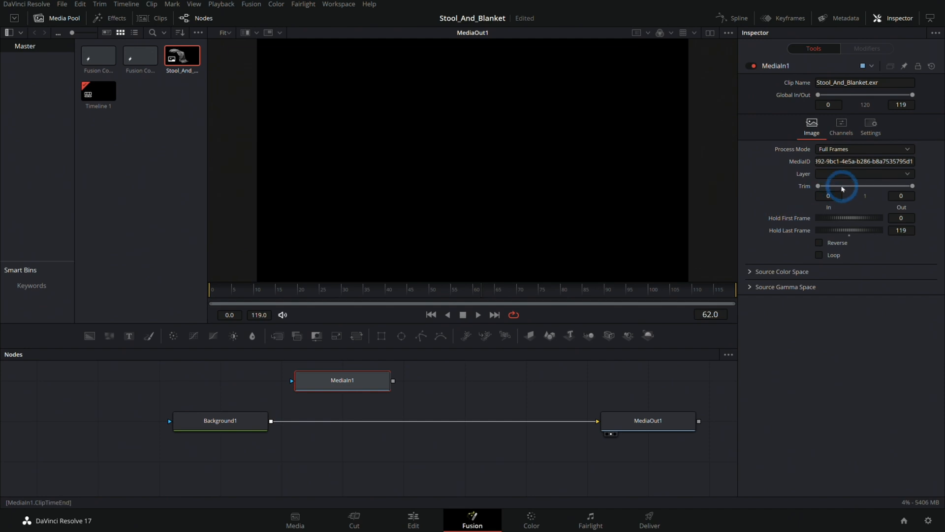
click(865, 174)
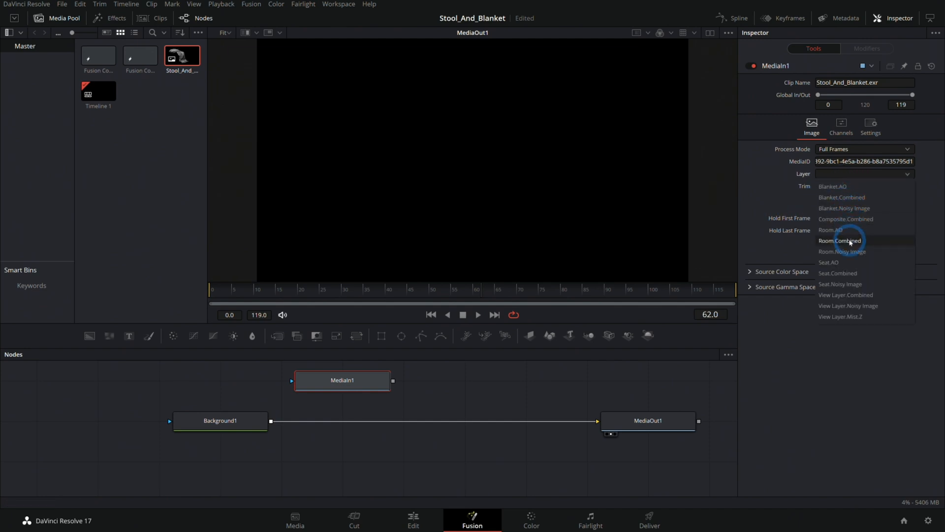
click(840, 240)
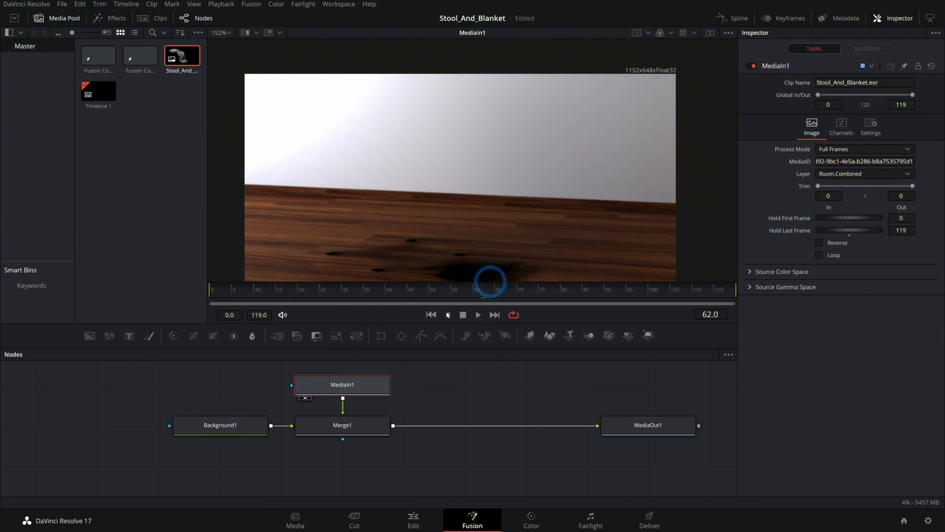
Rename the node to Floor, then duplicate it as Floor_1
double_click(343, 384)
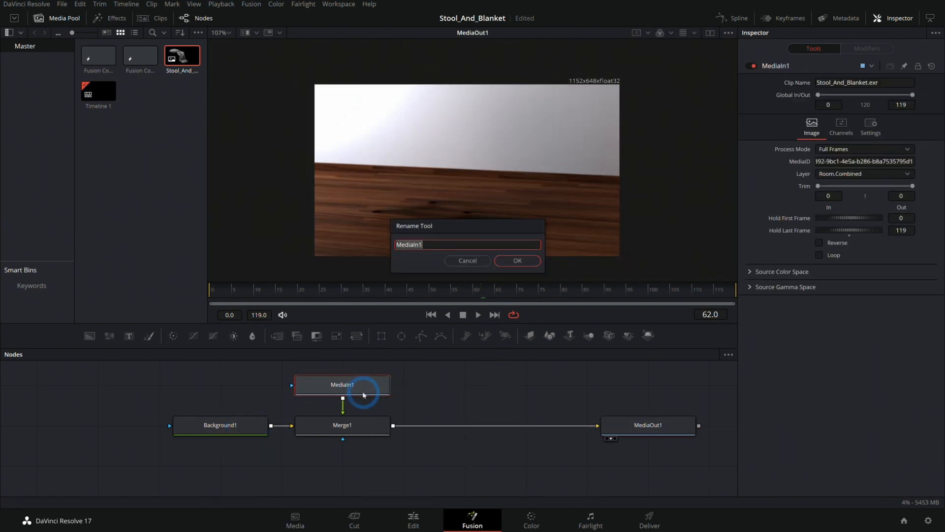
text(Floor)
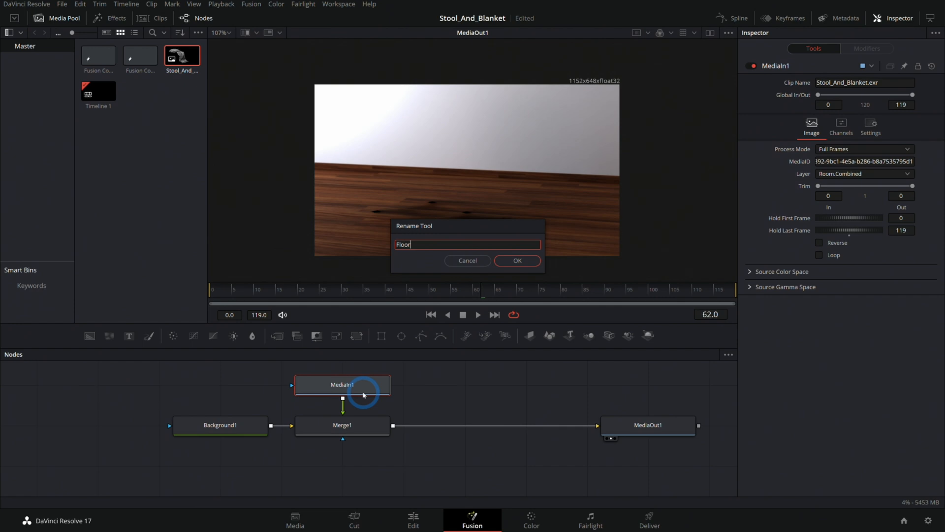
click(518, 260)
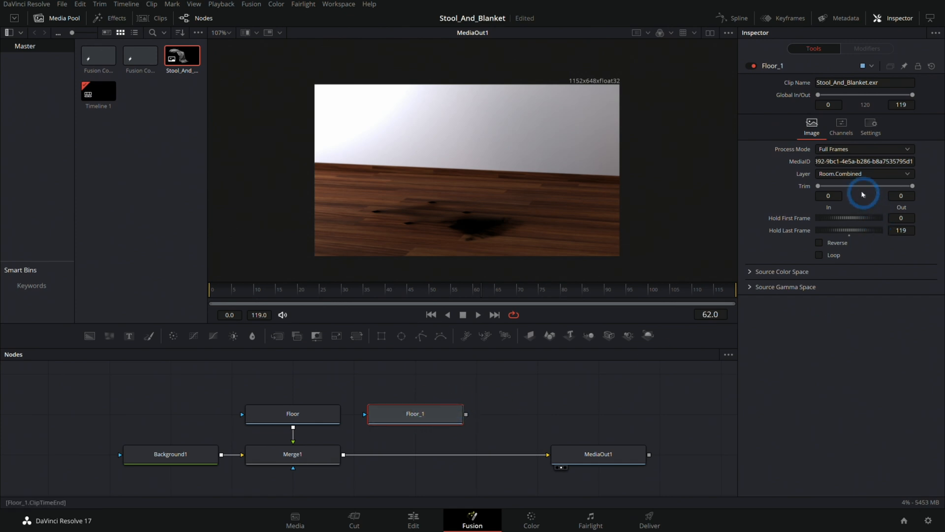
click(865, 174)
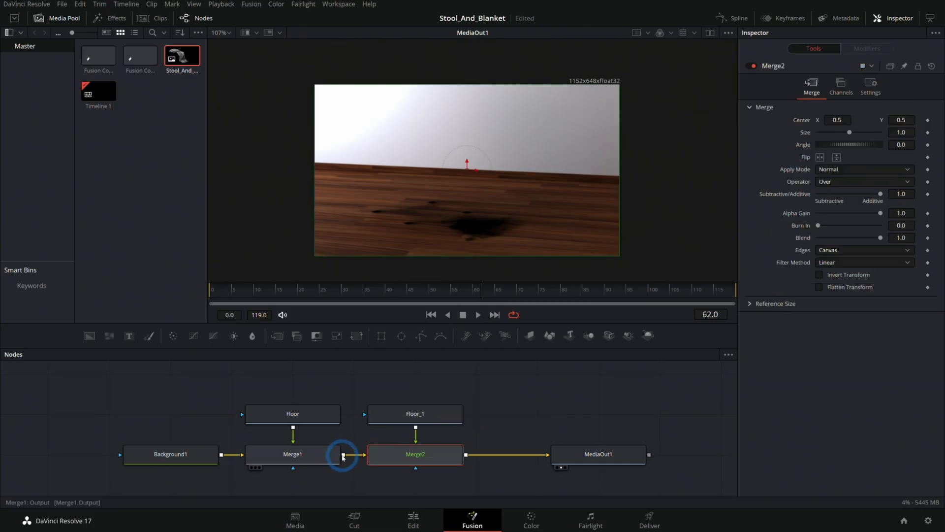
Connect the copied node through Merge2 and set its Layer to Seat.Combined
click(414, 413)
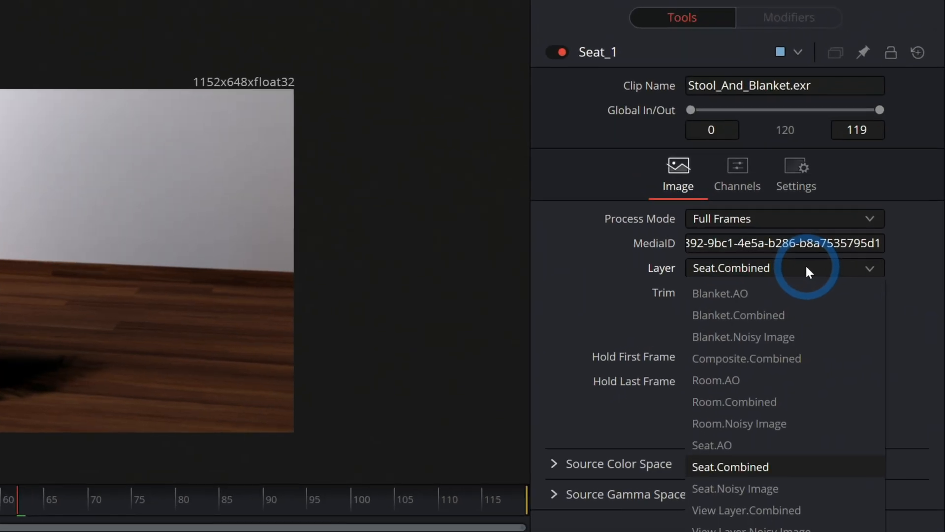
click(739, 315)
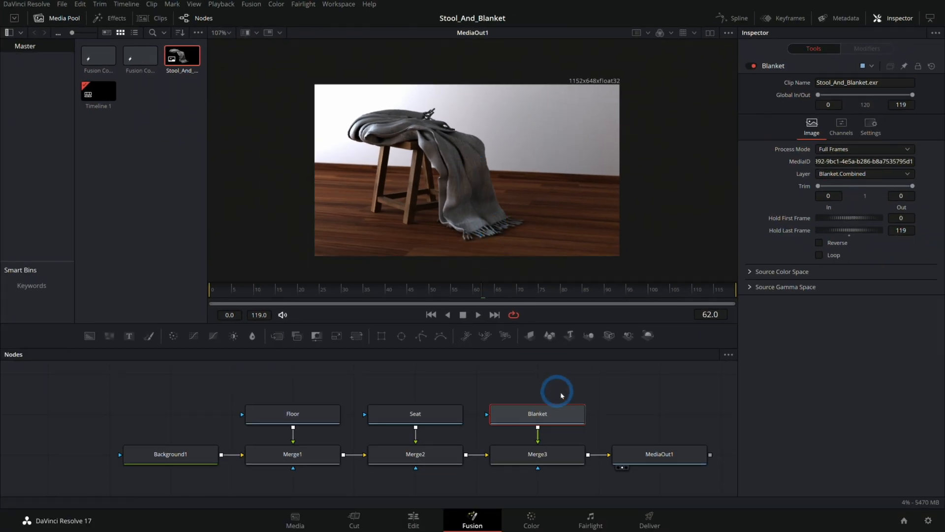
mouse_move(465, 207)
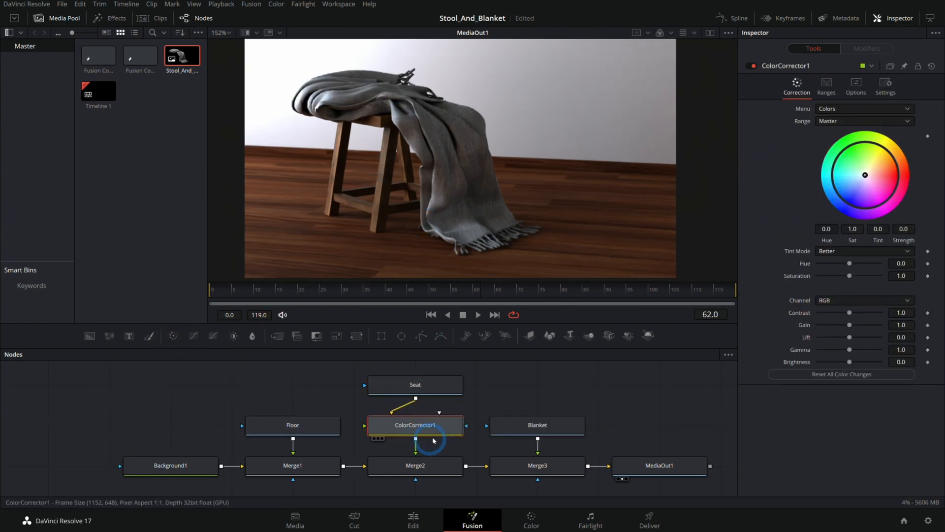
Drag the Color Corrector Hue slider to -0.17 so the stool turns purple
drag(850, 264, 832, 265)
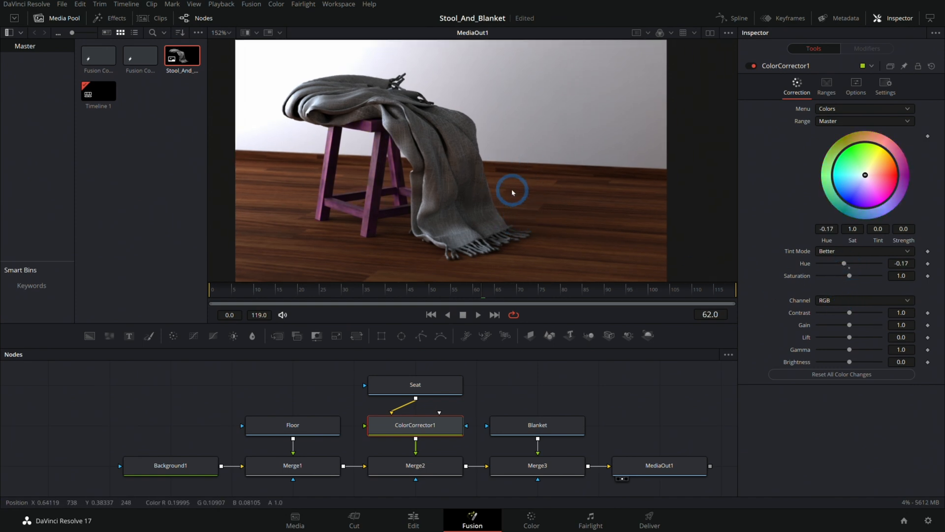
mouse_move(522, 179)
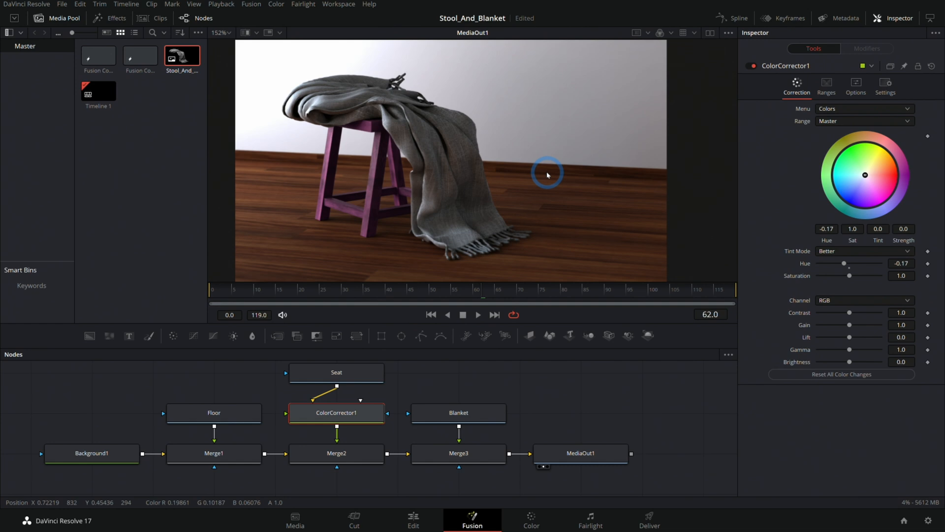
mouse_move(376, 133)
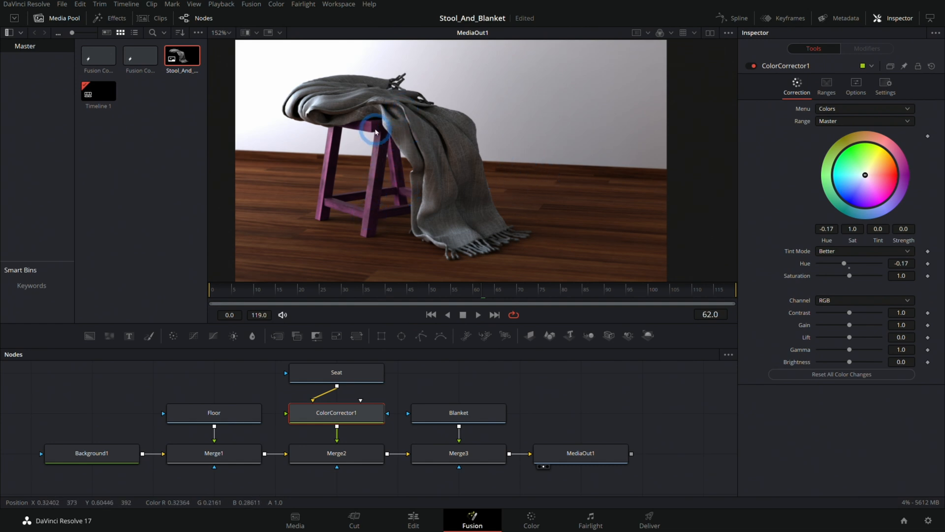
mouse_move(556, 202)
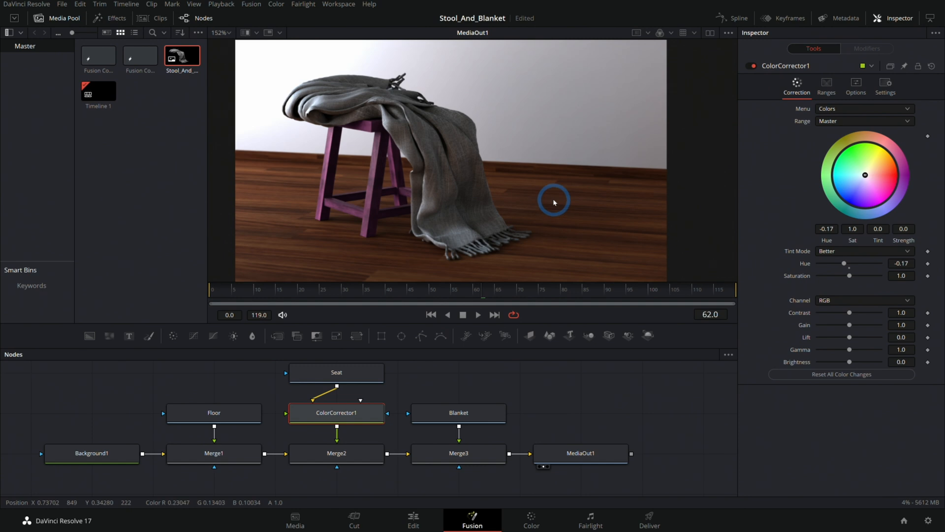